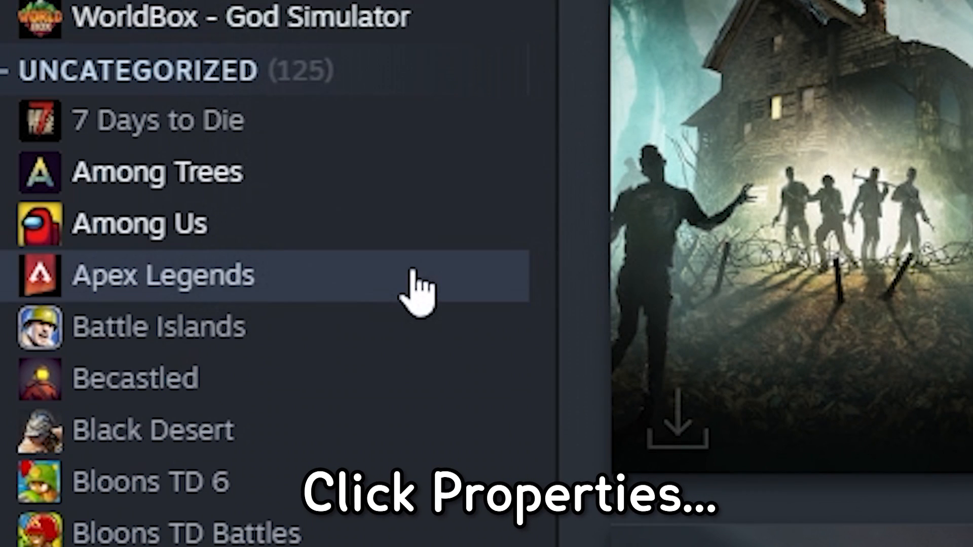
Browse WorldBox's local files from its Steam Properties so the install folder is listed
left_click(422, 292)
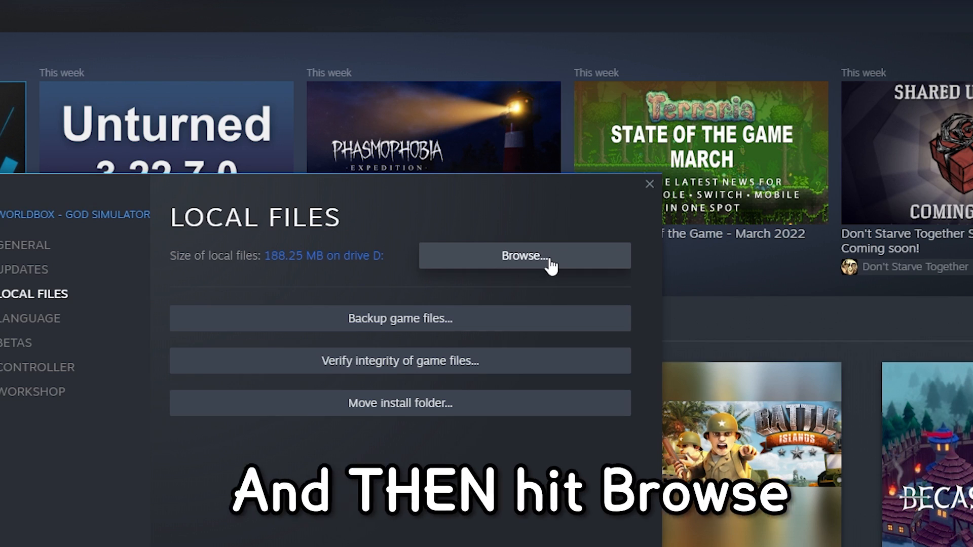
left_click(525, 255)
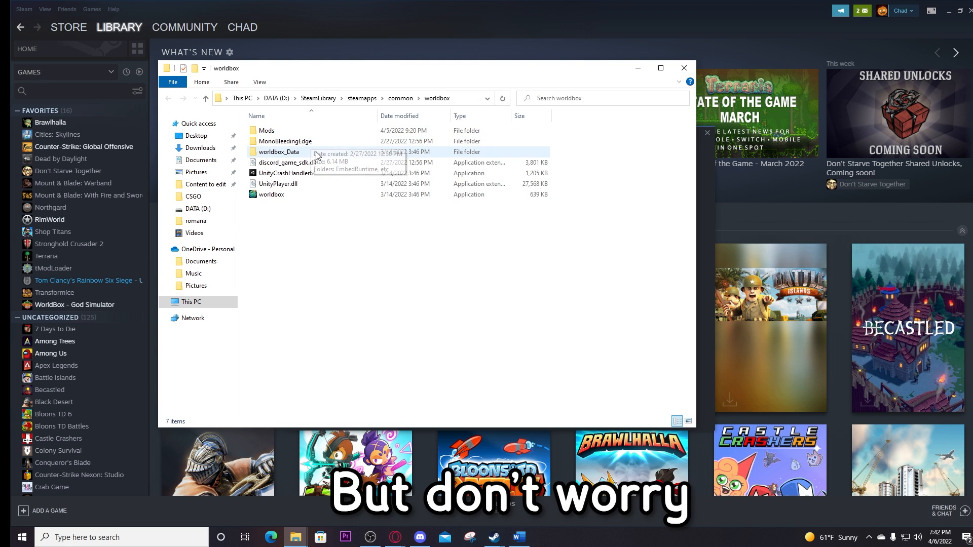
Navigate worldbox_Data > StreamingAssets > Mods to reach the folder holding NCMS.dll and mods.md
left_click(278, 151)
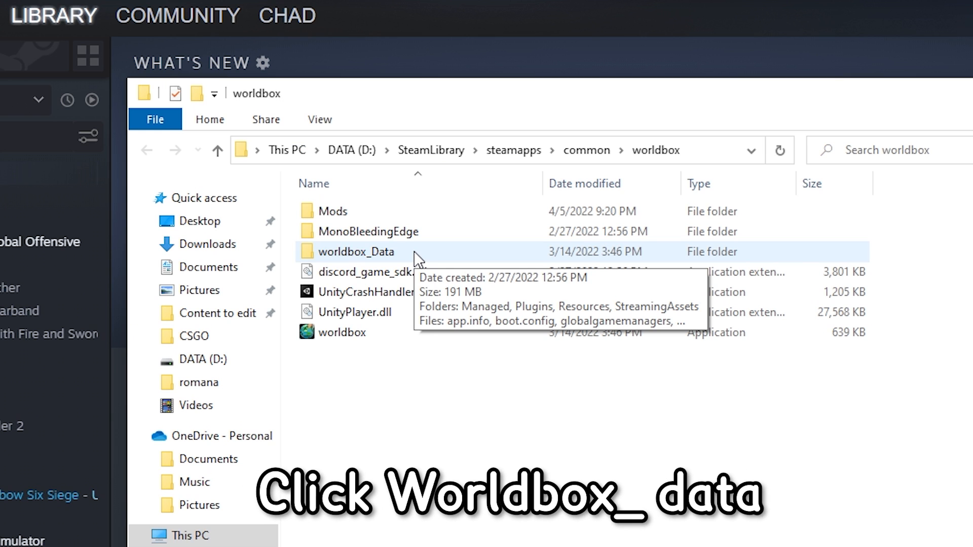
double_click(357, 252)
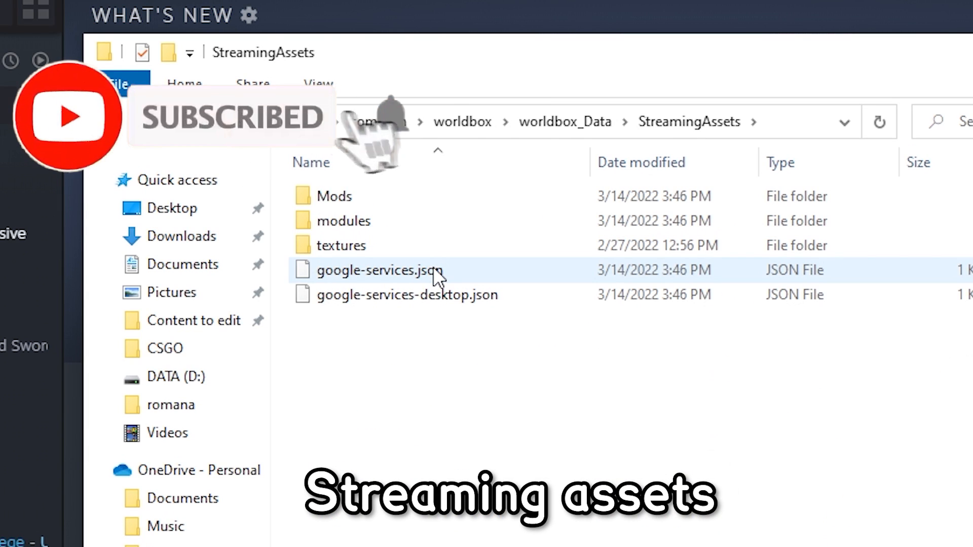
double_click(335, 195)
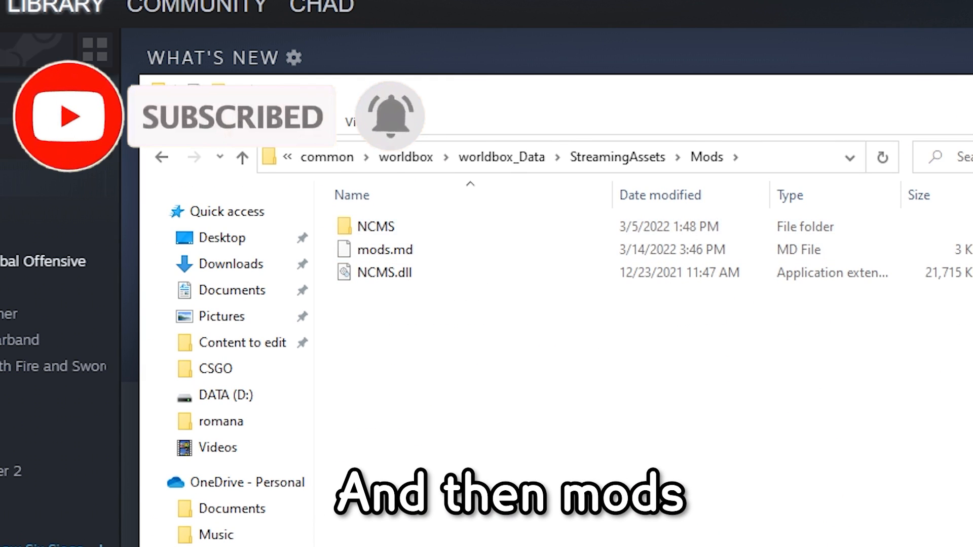
left_click(356, 214)
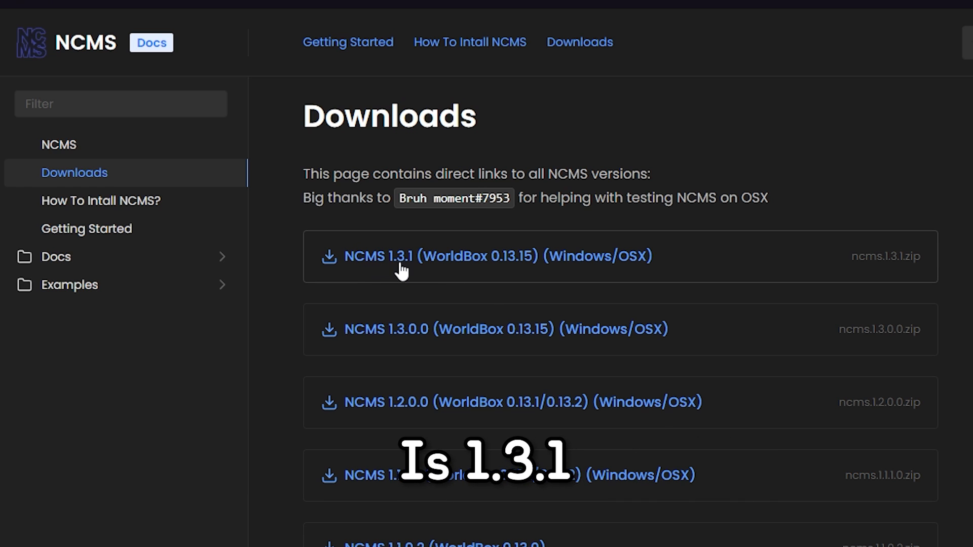
Download the NCMS 1.3.1 zip and view its contents in WinRAR, dismissing the trial notice
left_click(404, 268)
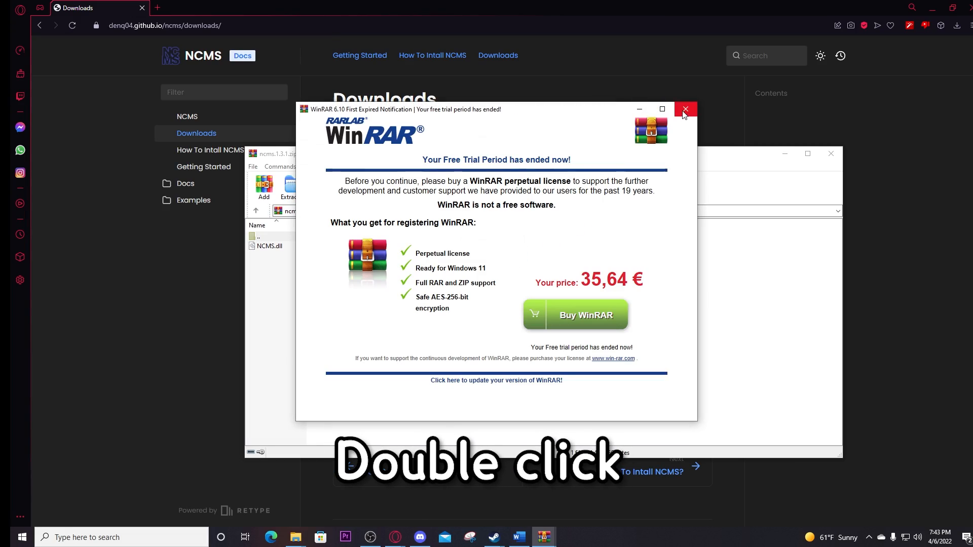
left_click(685, 110)
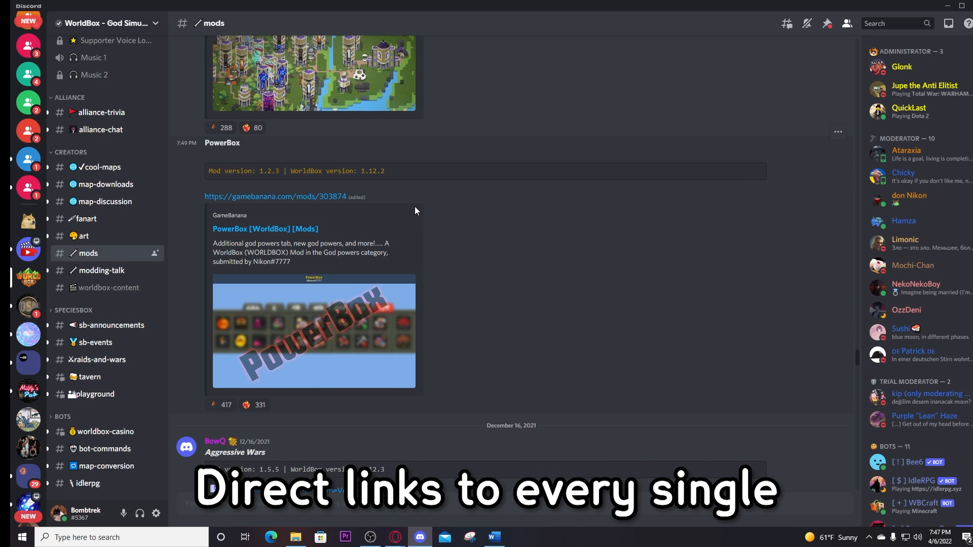
mouse_move(434, 283)
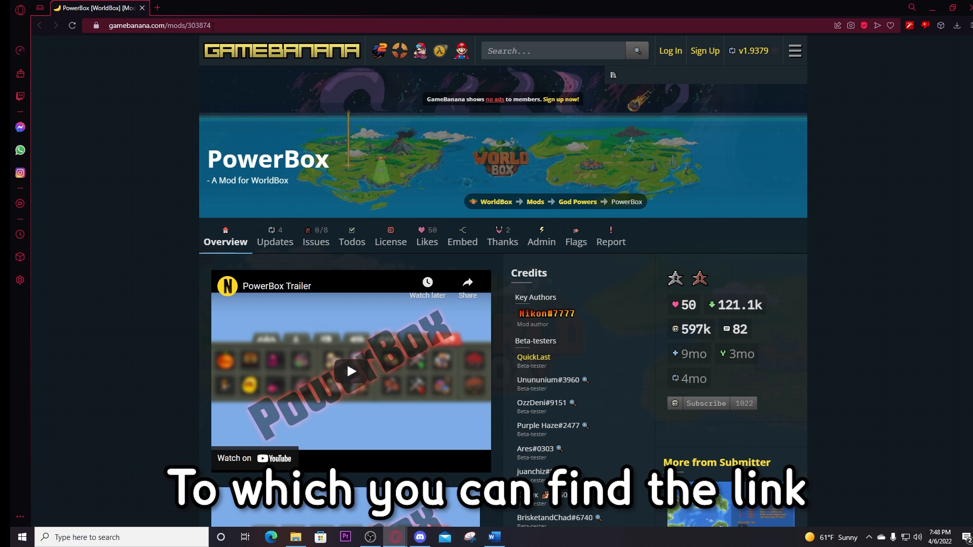
Manually download the PowerBox zip from the Files section and view the archive
scroll("down", 3)
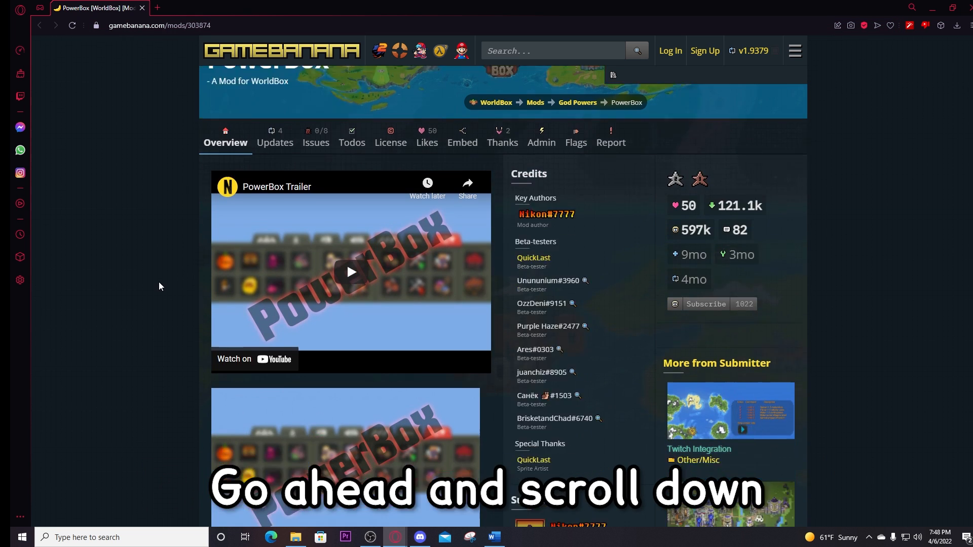
scroll("down", 3)
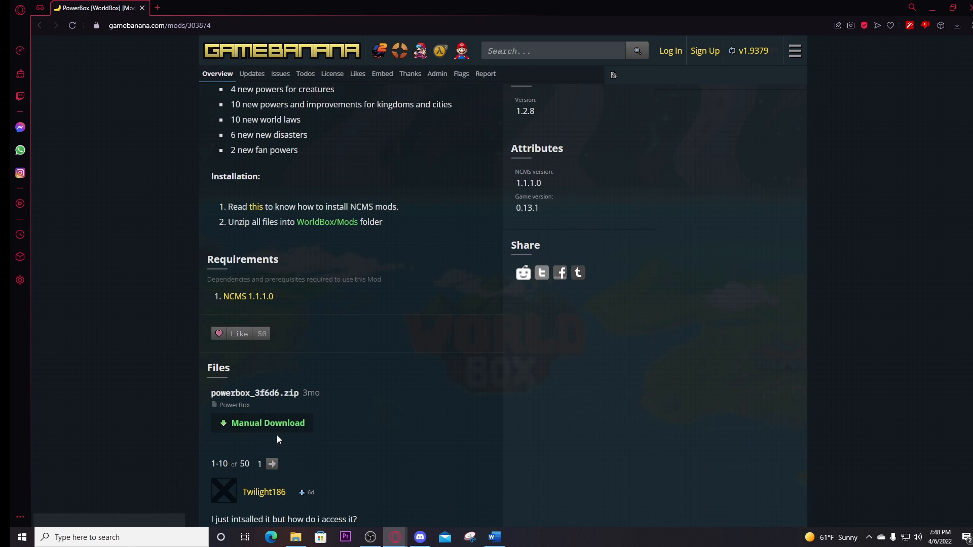
left_click(266, 422)
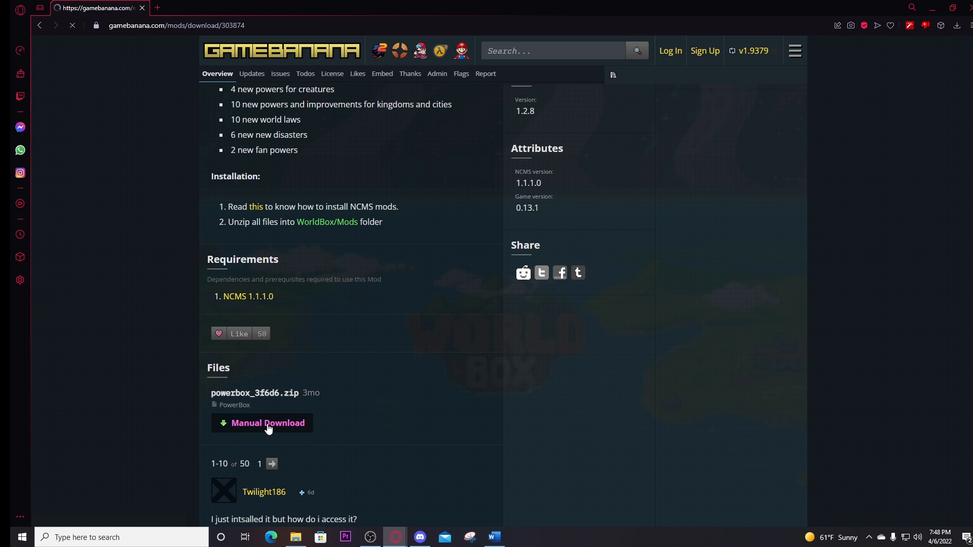
left_click(267, 423)
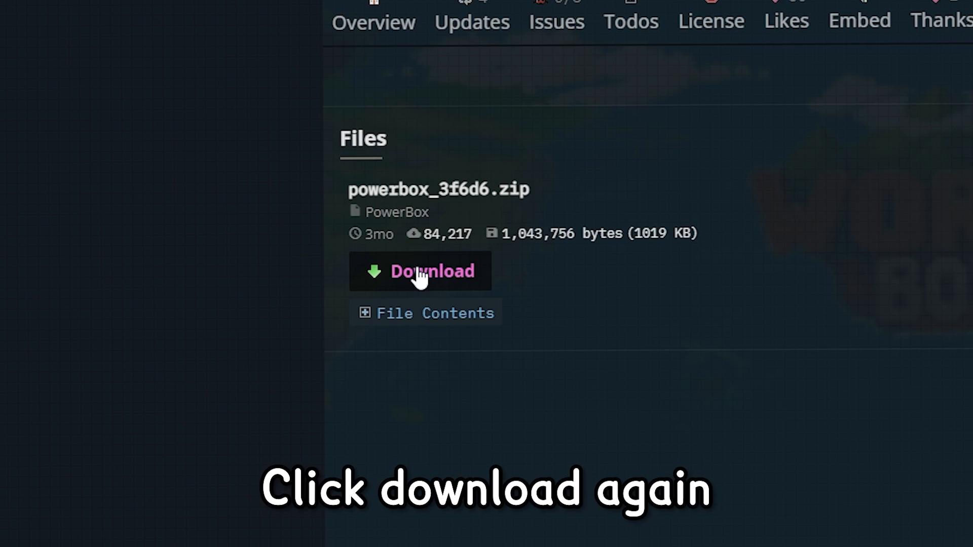
left_click(420, 272)
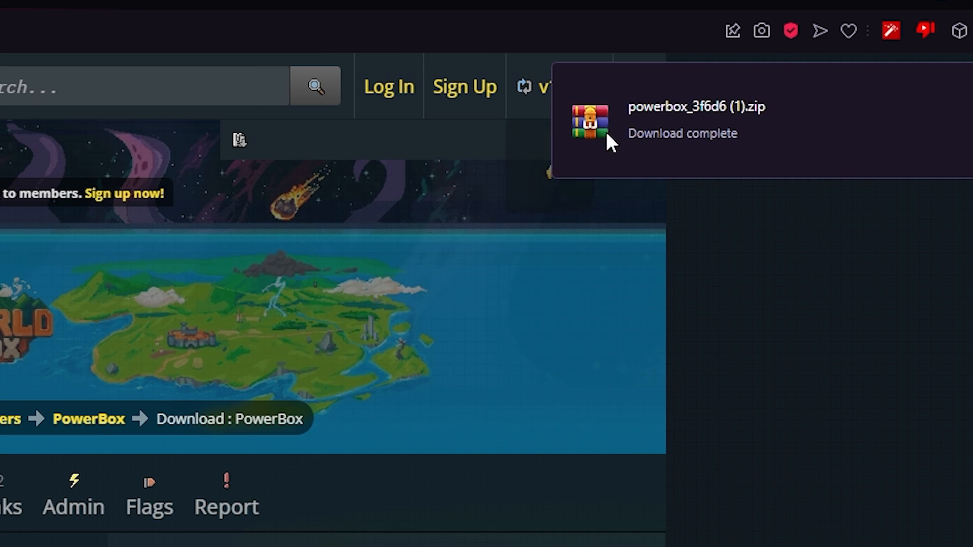
mouse_move(648, 164)
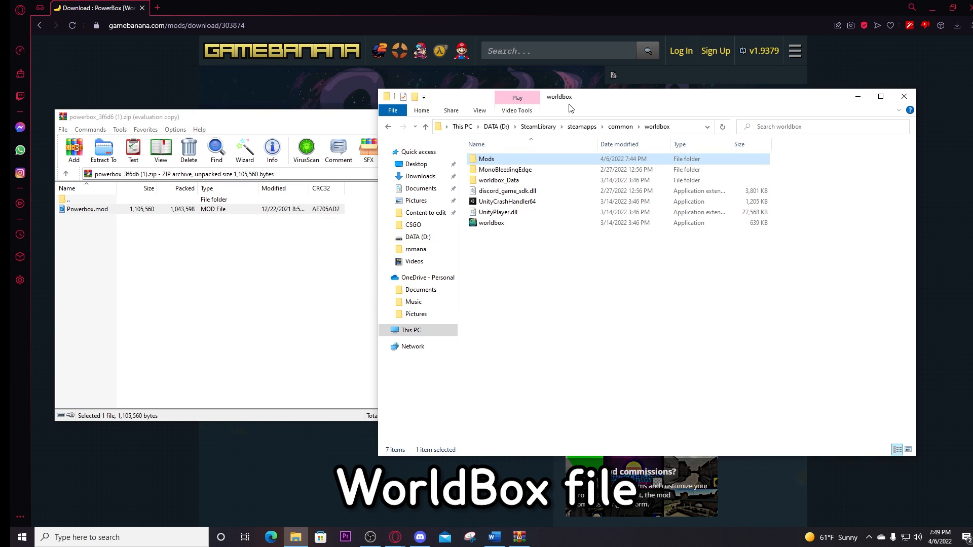
Drop Powerbox.mod from WinRAR into WorldBox's Mods folder beside Example Mod and Modern Mod
double_click(485, 159)
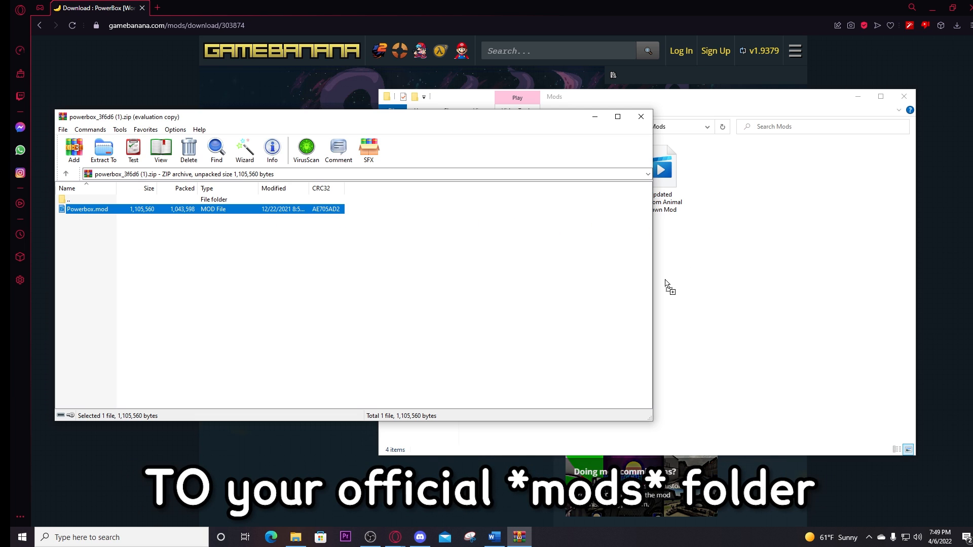
left_click(641, 117)
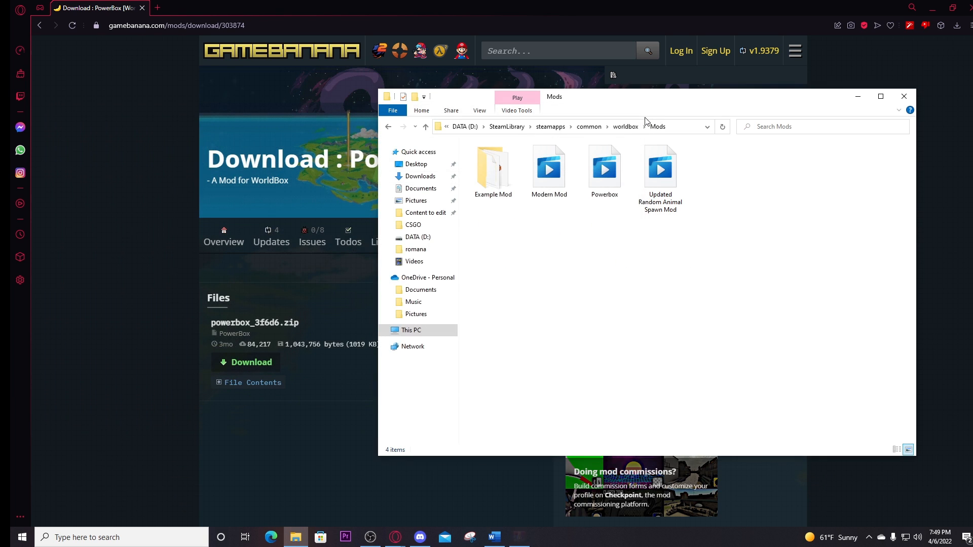
left_click(660, 167)
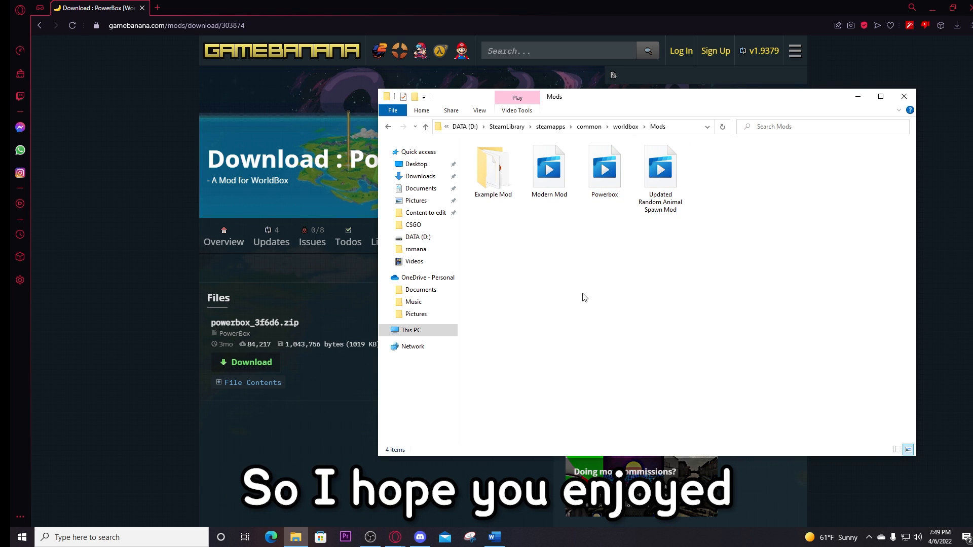
mouse_move(523, 252)
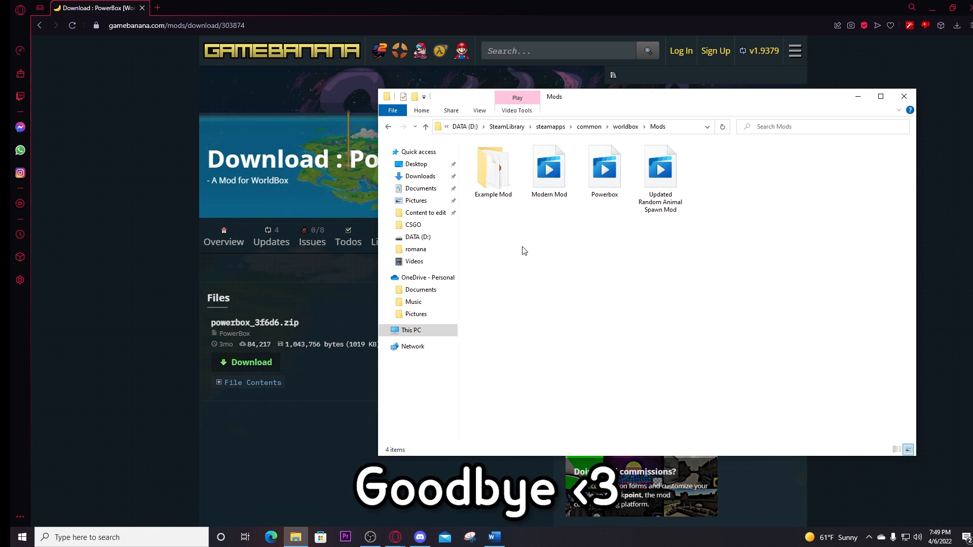